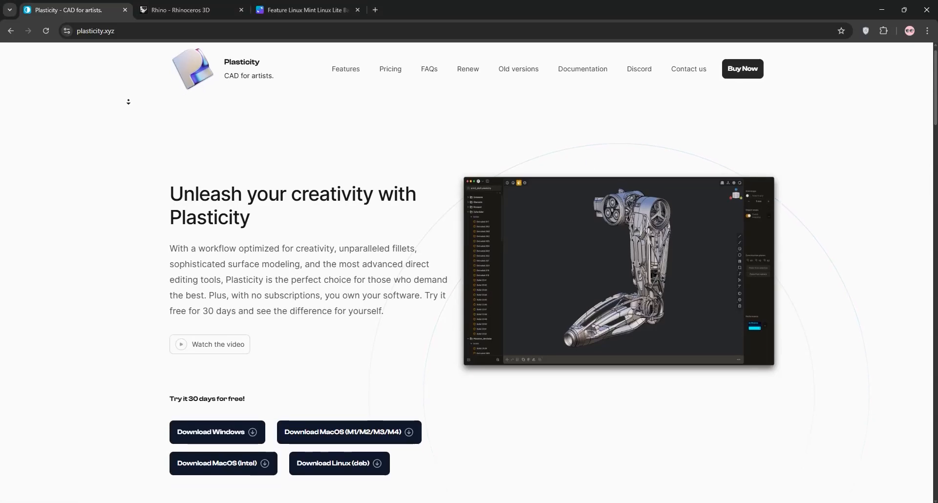
# Scroll the plasticity.xyz page through features, pricing plans and FAQ to the footer.
pyautogui.scroll(-3)
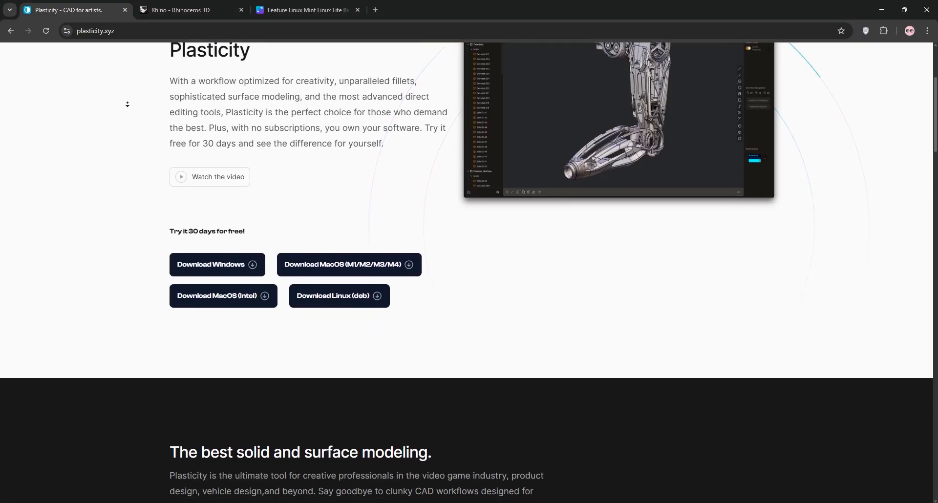
pyautogui.scroll(-3)
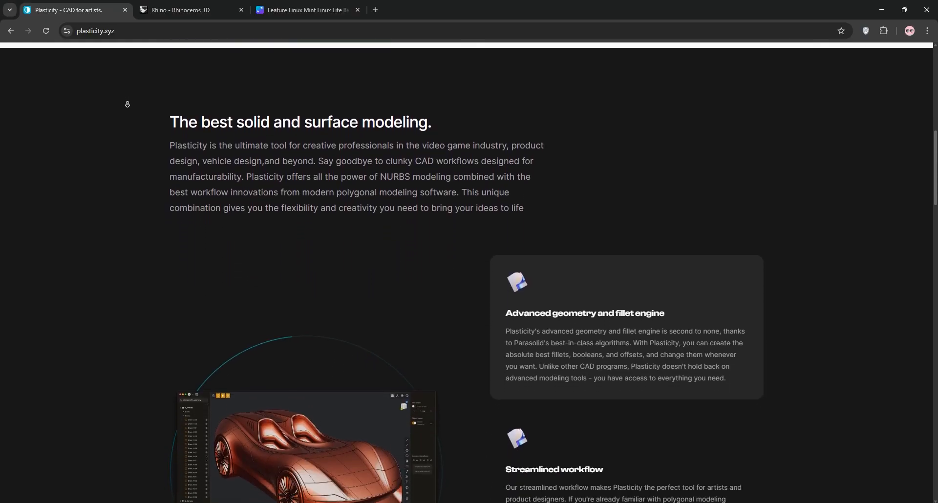
pyautogui.scroll(-3)
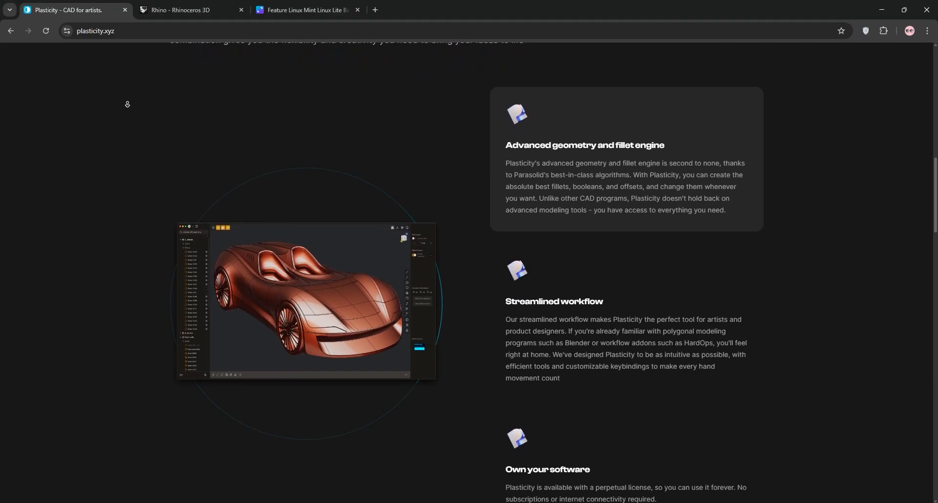
pyautogui.scroll(-3)
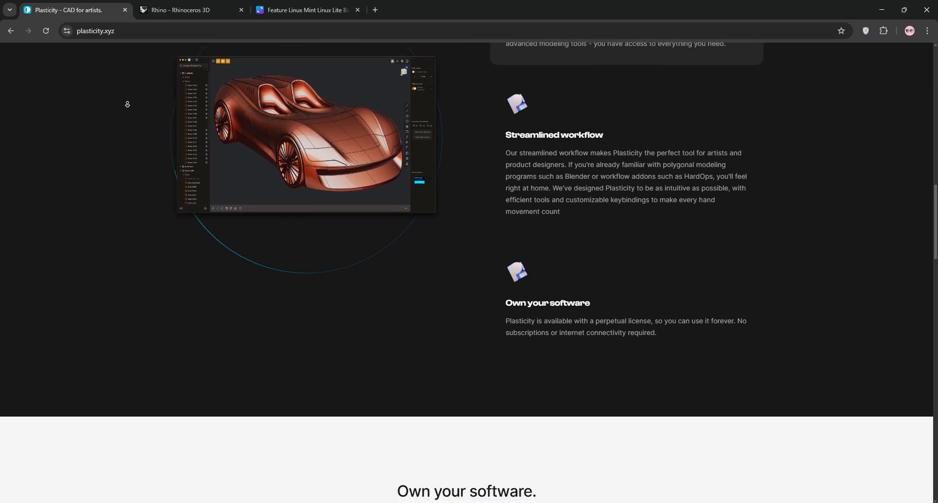
pyautogui.scroll(-3)
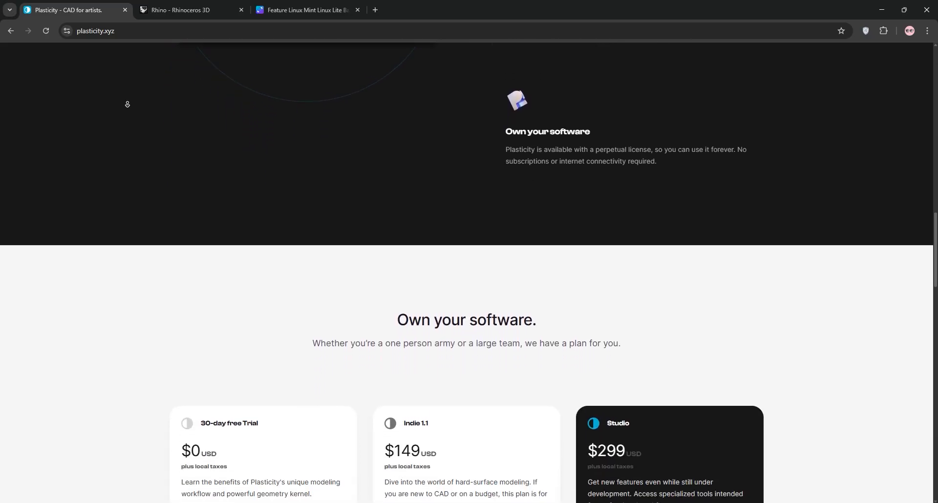
pyautogui.scroll(-3)
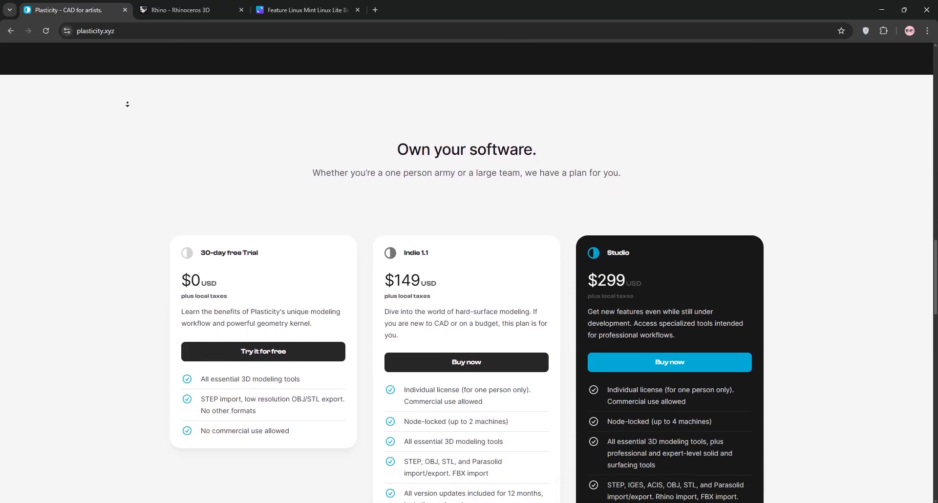
pyautogui.scroll(-3)
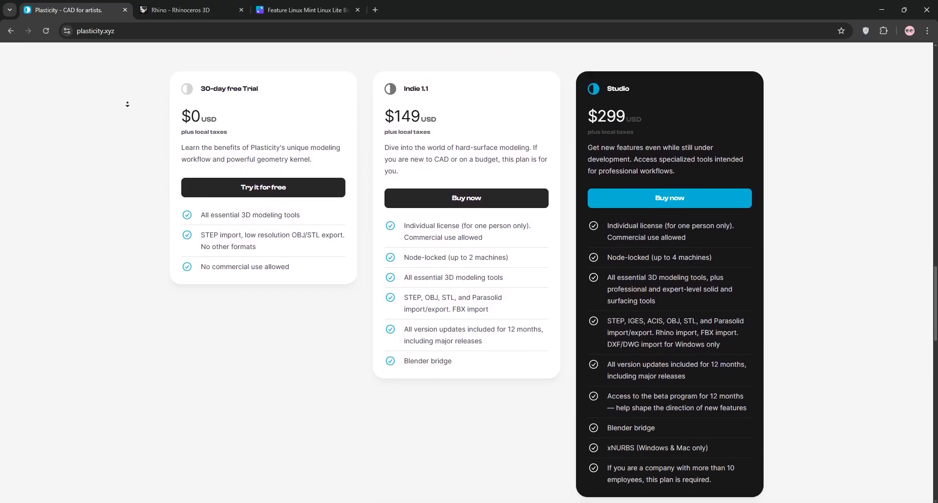
pyautogui.scroll(-3)
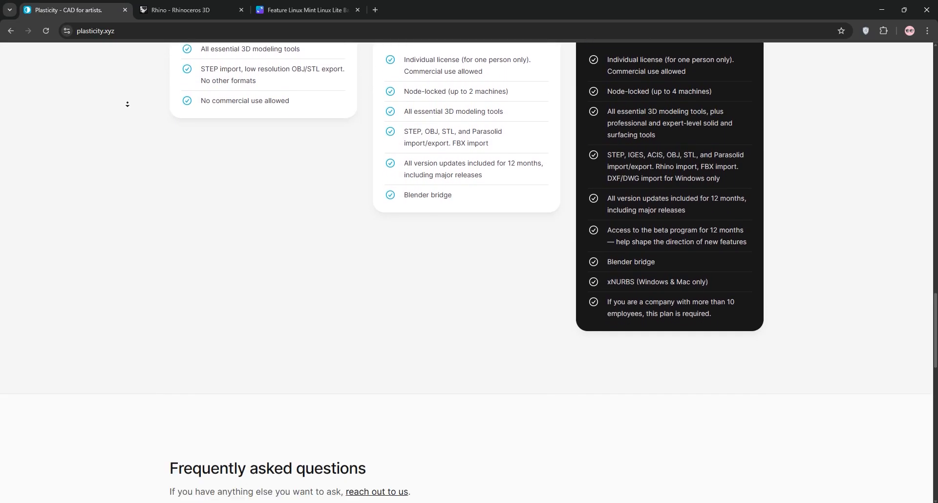
pyautogui.scroll(-3)
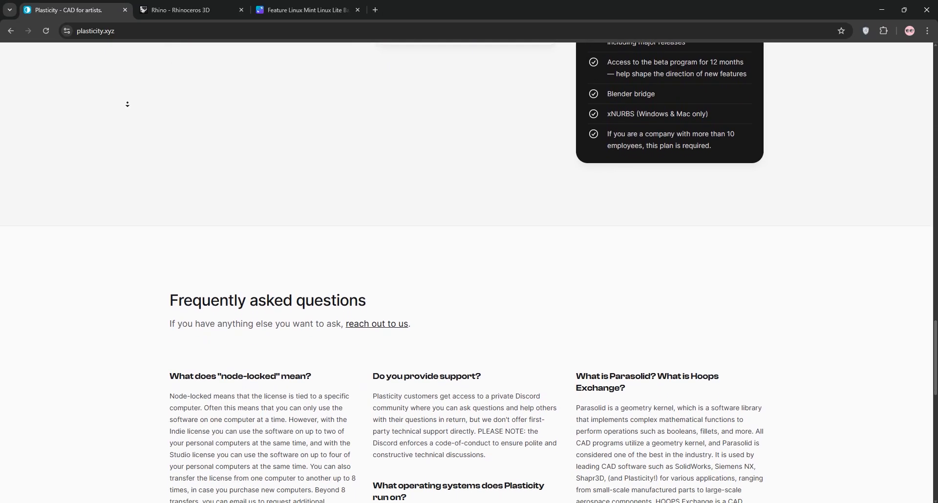
pyautogui.scroll(-3)
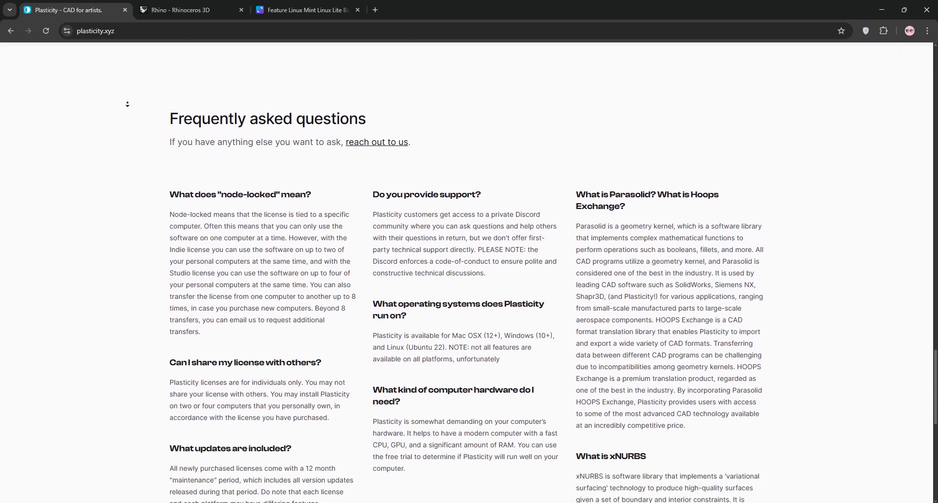
pyautogui.scroll(-3)
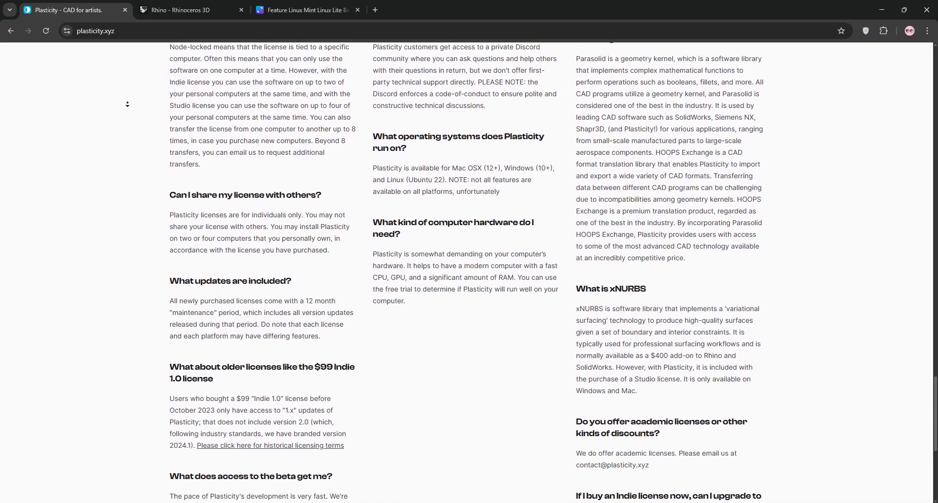
pyautogui.scroll(-3)
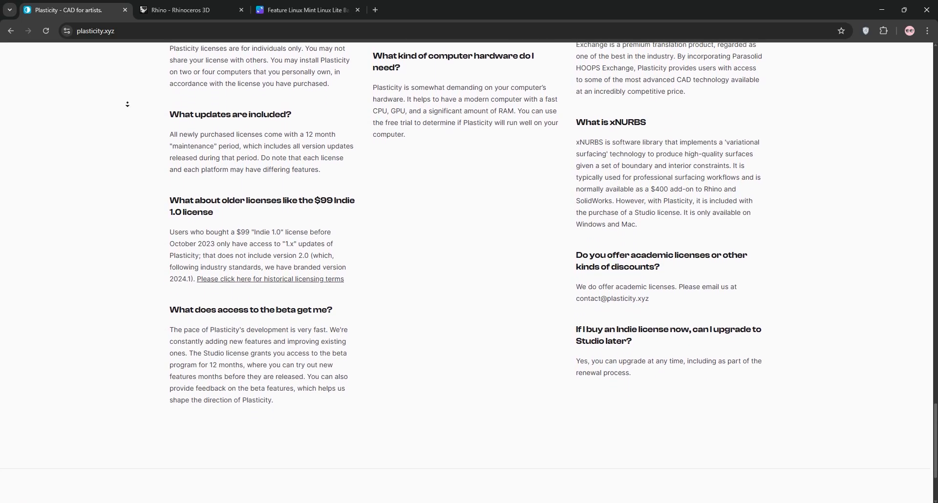
pyautogui.scroll(-3)
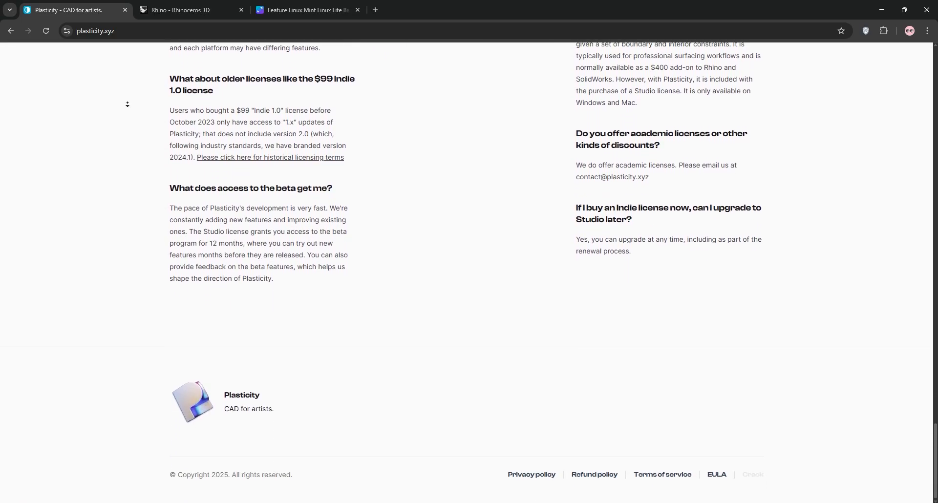
# Read rhino3d.com down to its footer, then view the Canva Plasticity-versus-Rhino comparison table.
pyautogui.click(187, 10)
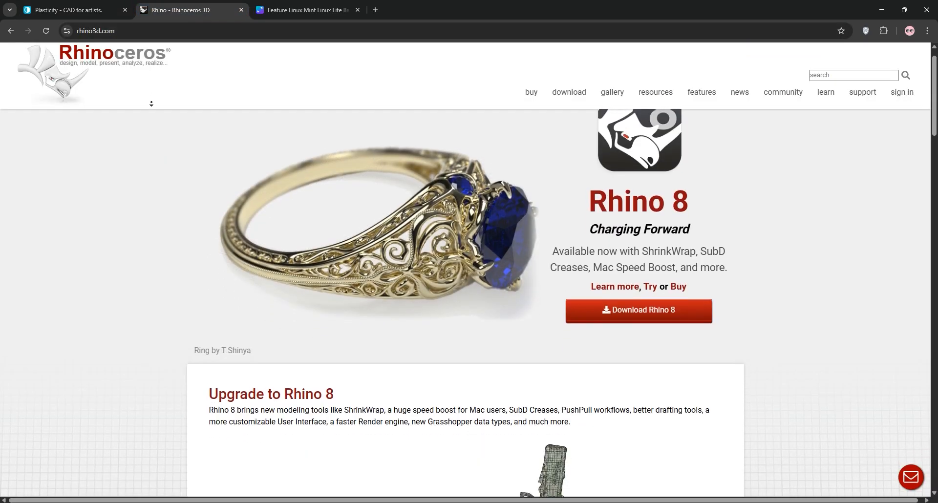
pyautogui.scroll(-3)
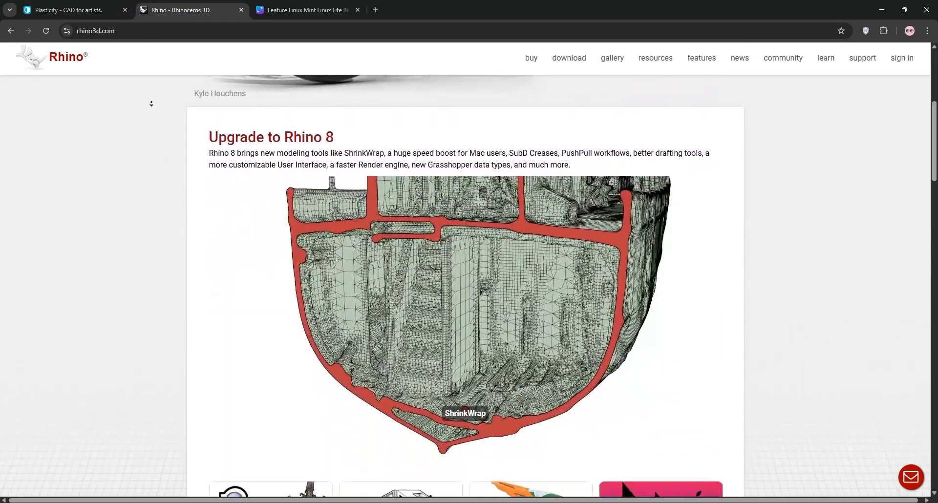
pyautogui.scroll(-3)
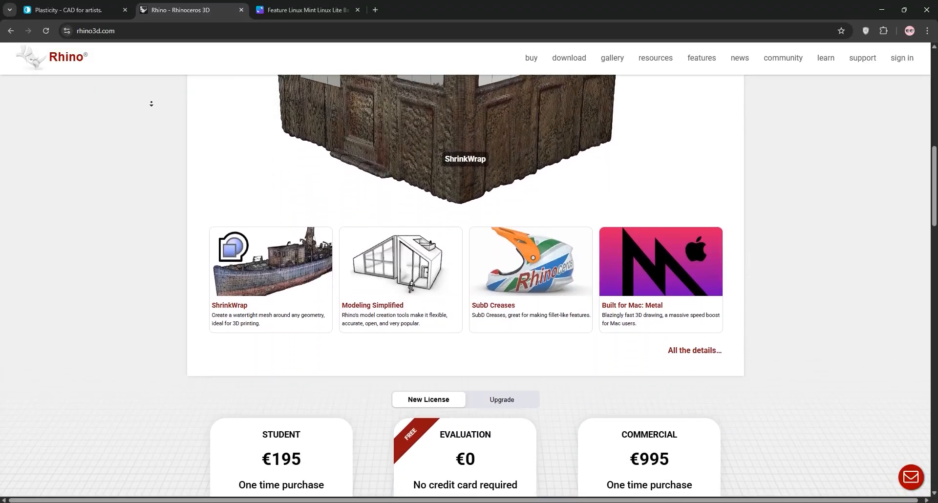
pyautogui.scroll(-3)
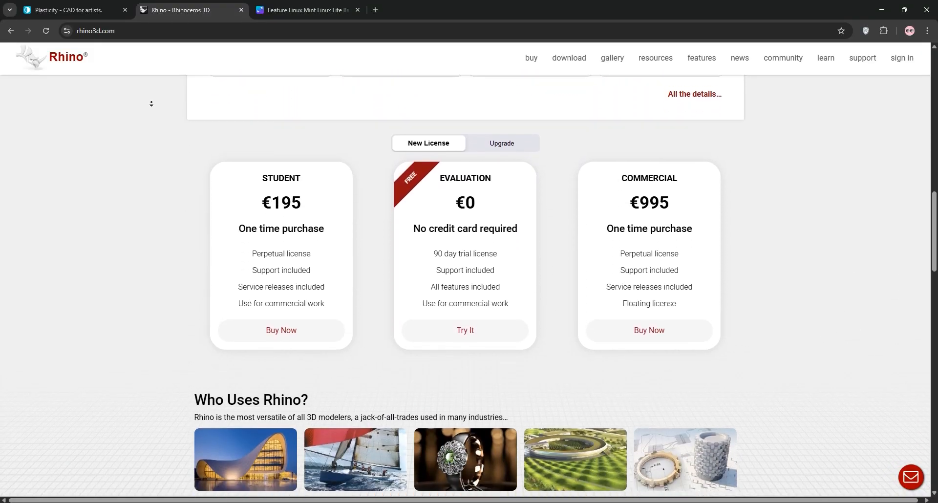
pyautogui.scroll(-3)
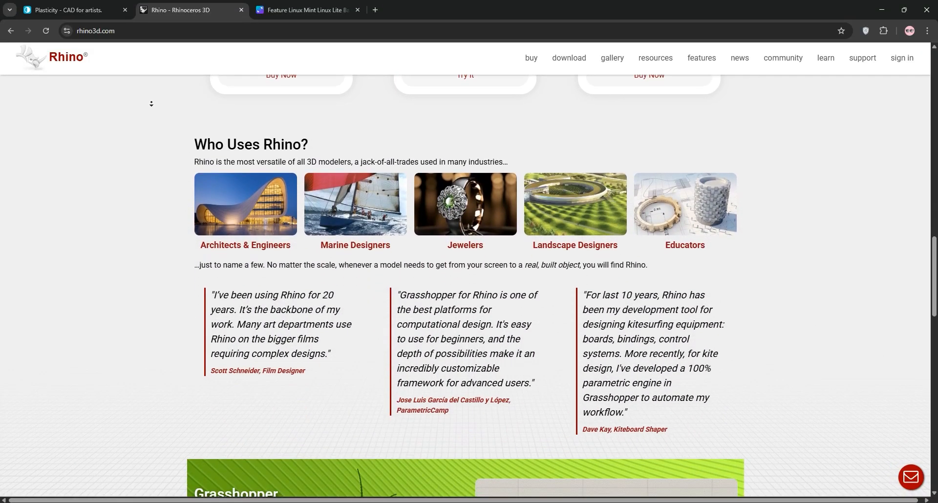
pyautogui.scroll(-3)
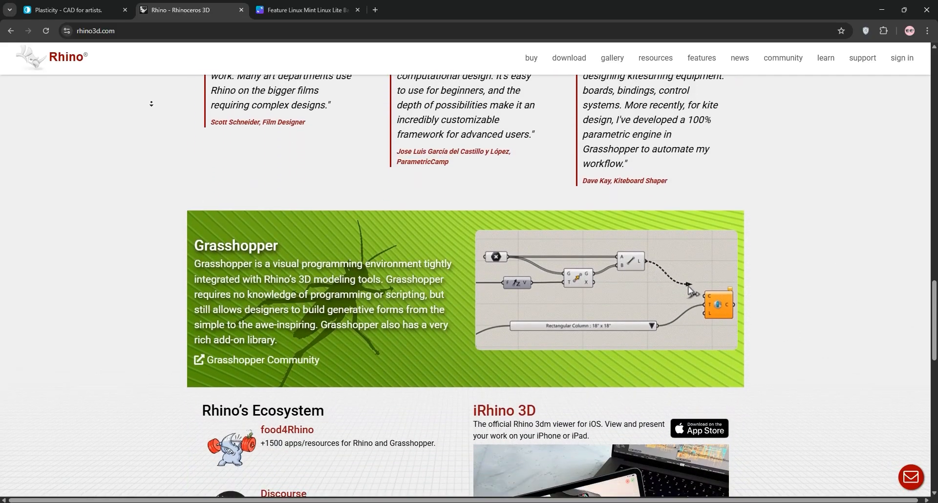
pyautogui.scroll(-3)
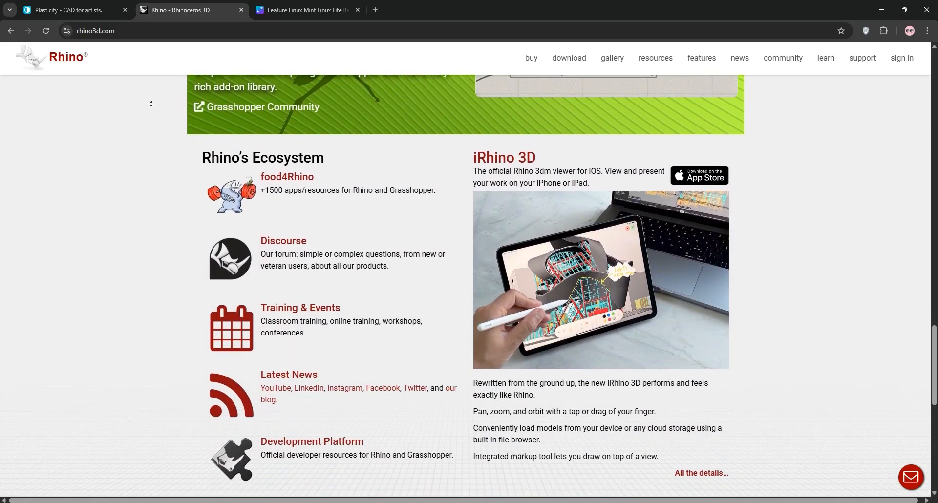
pyautogui.scroll(-3)
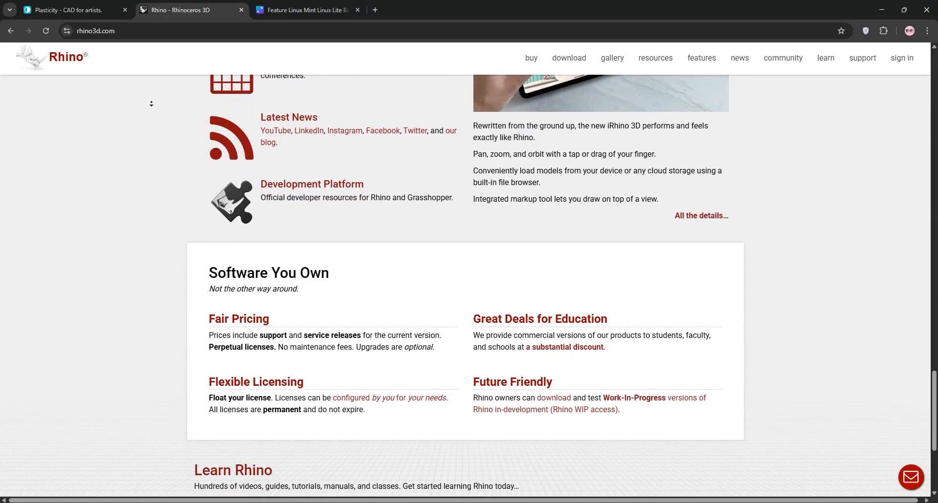
pyautogui.scroll(-3)
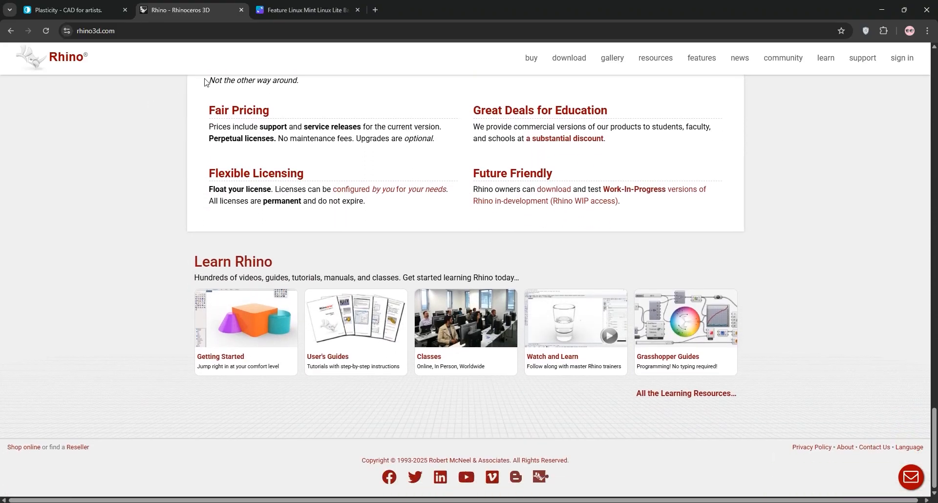
pyautogui.click(307, 10)
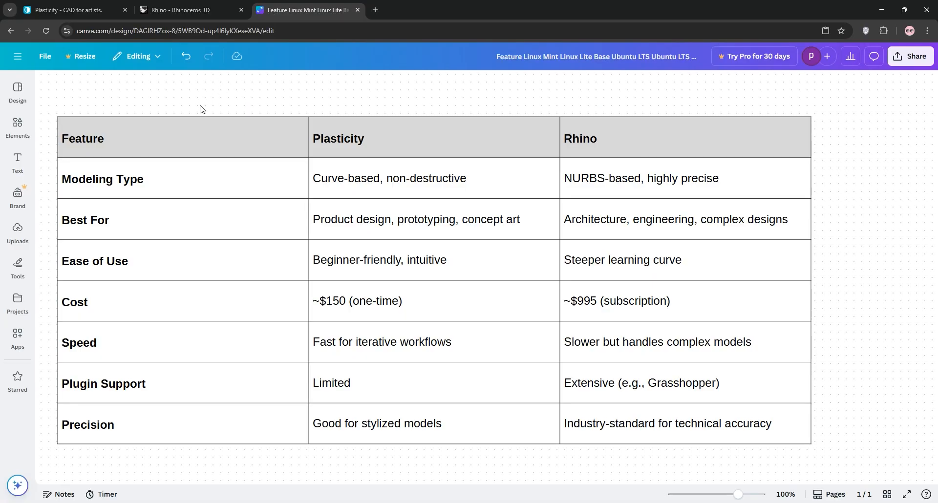